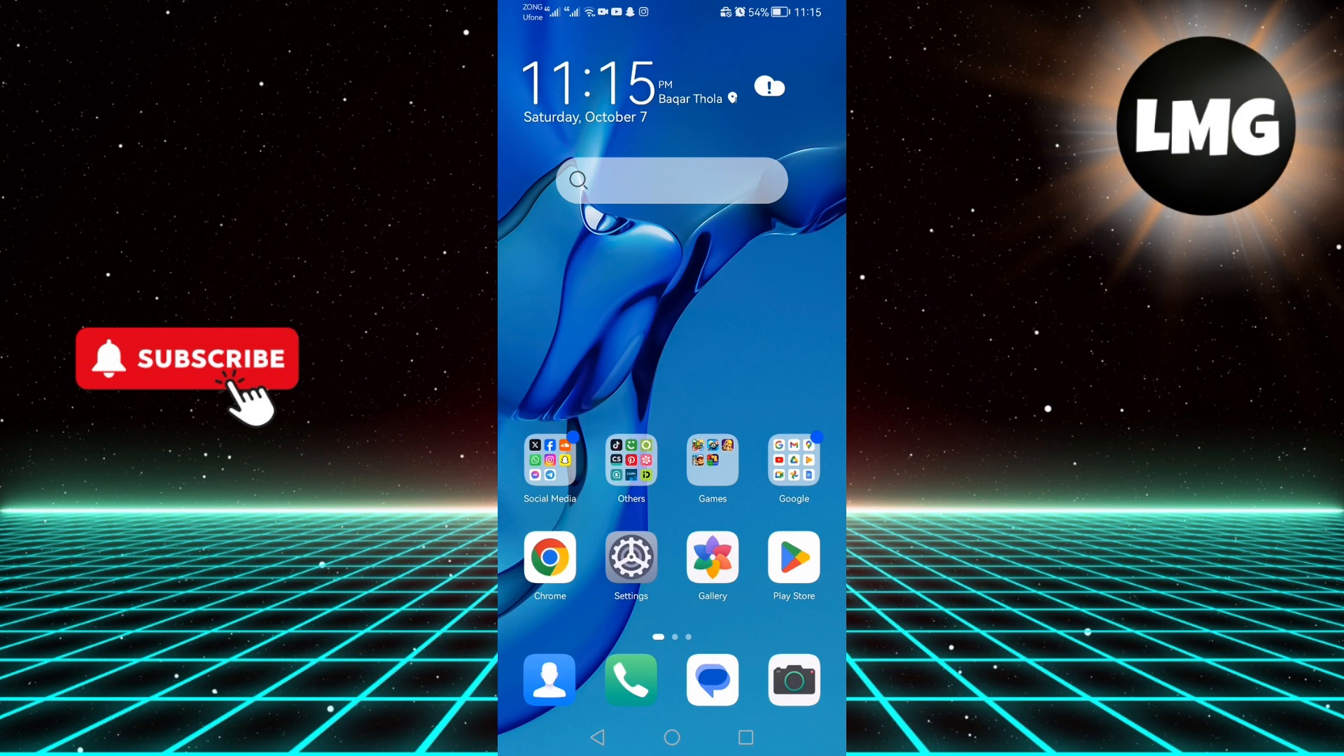
# - Switch off the Screen touch sound under Settings > Sounds & vibration > More settings
pyautogui.click(630, 558)
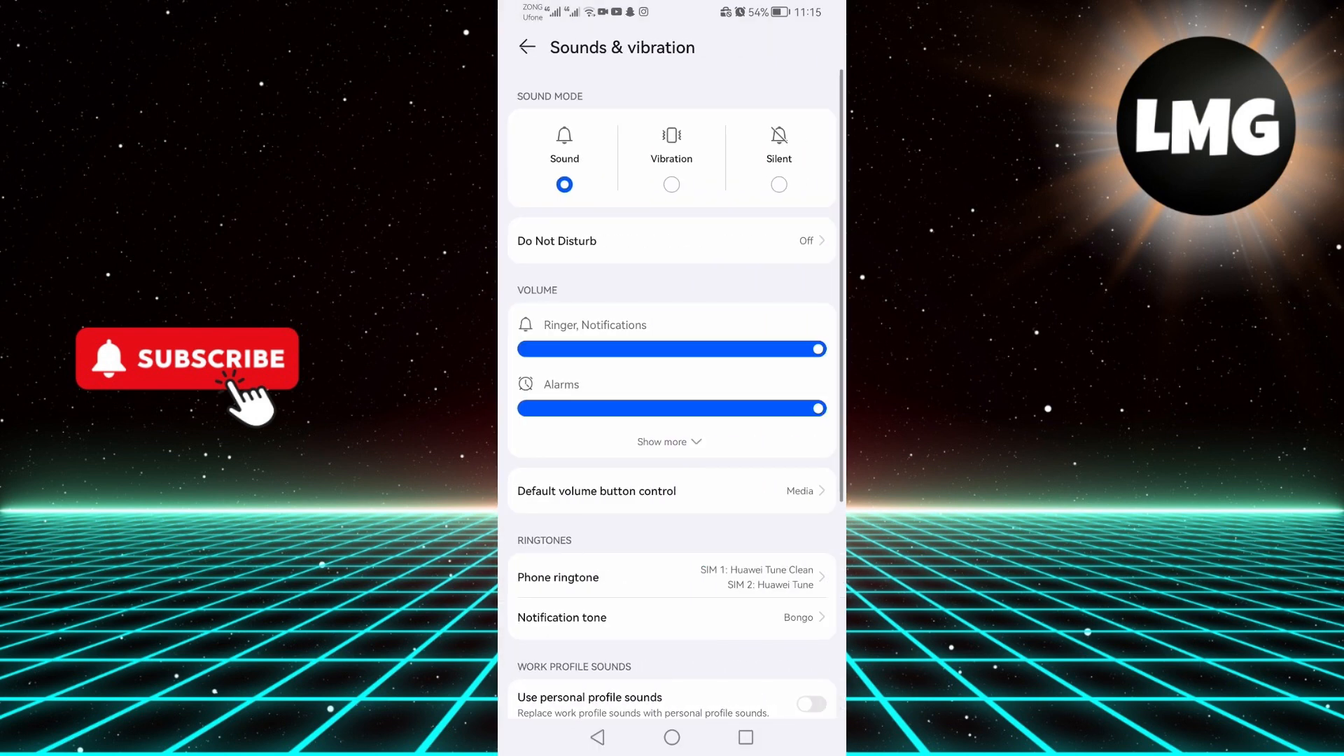
pyautogui.scroll(-3)
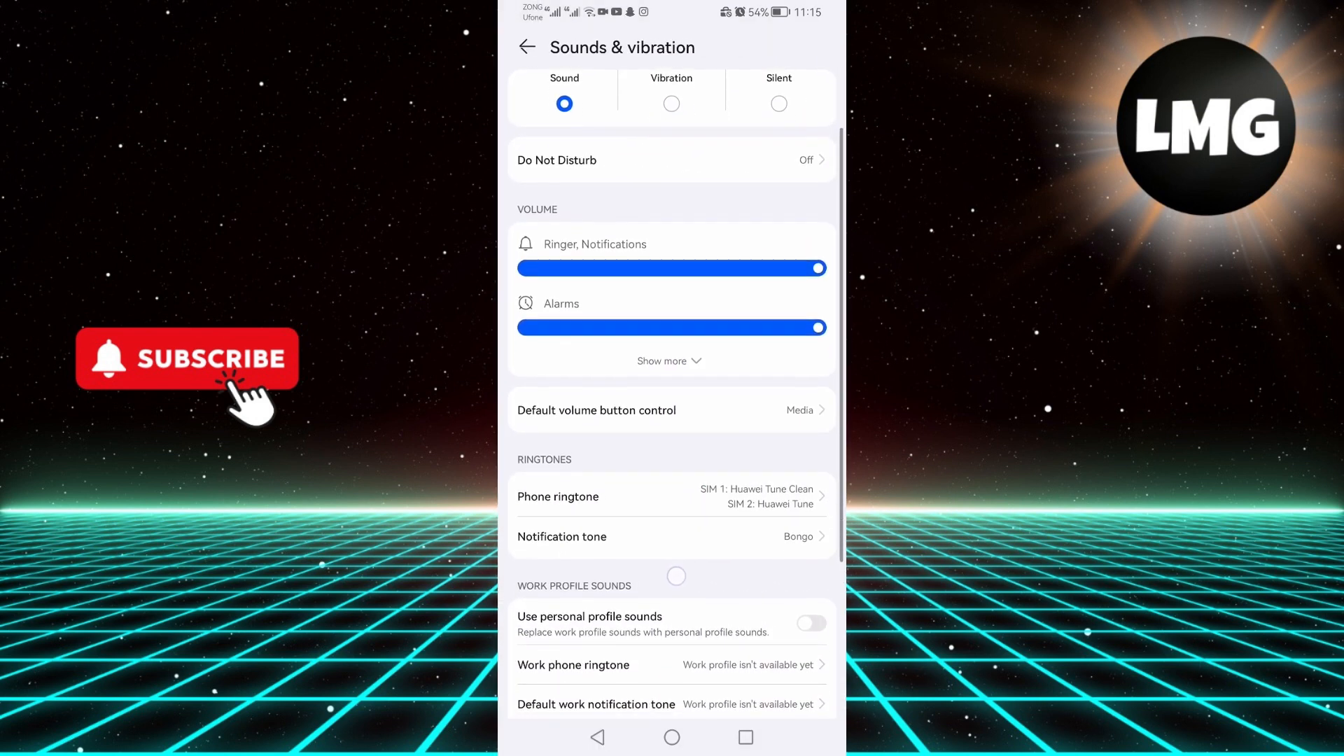
pyautogui.scroll(-3)
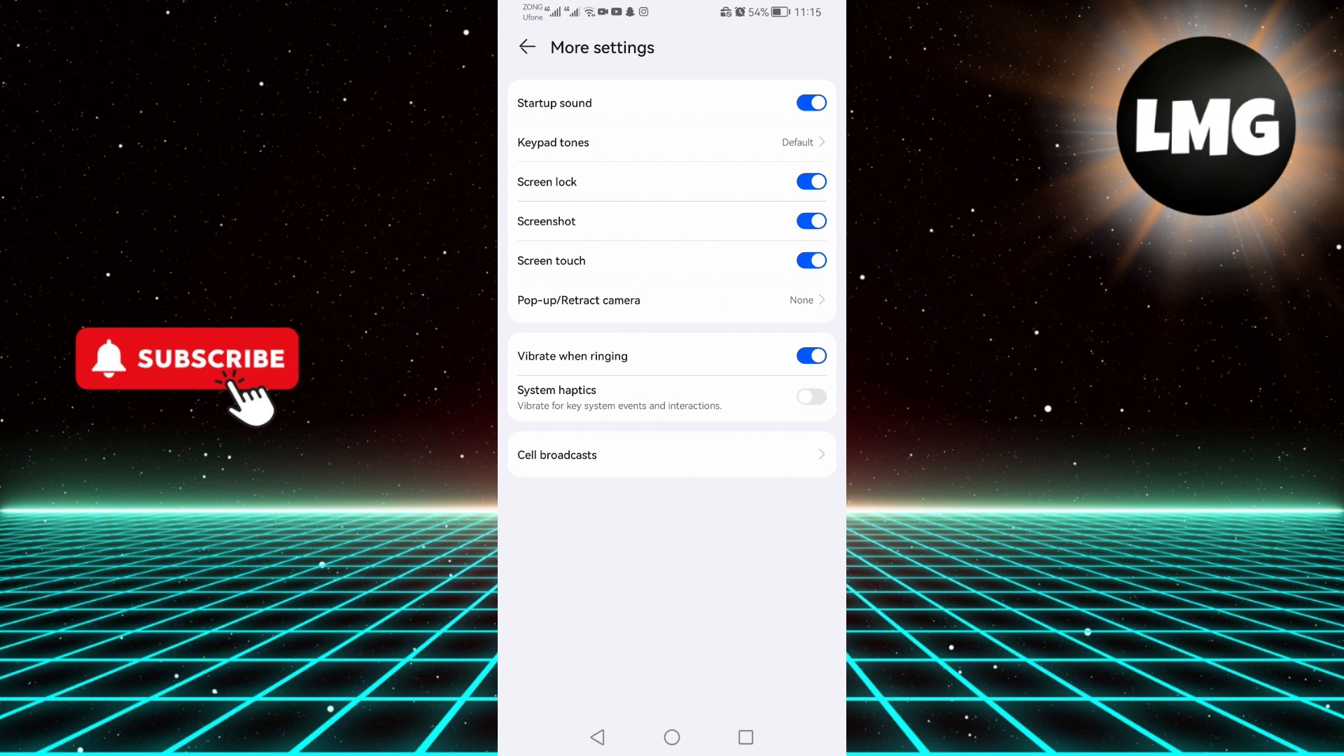
pyautogui.click(809, 260)
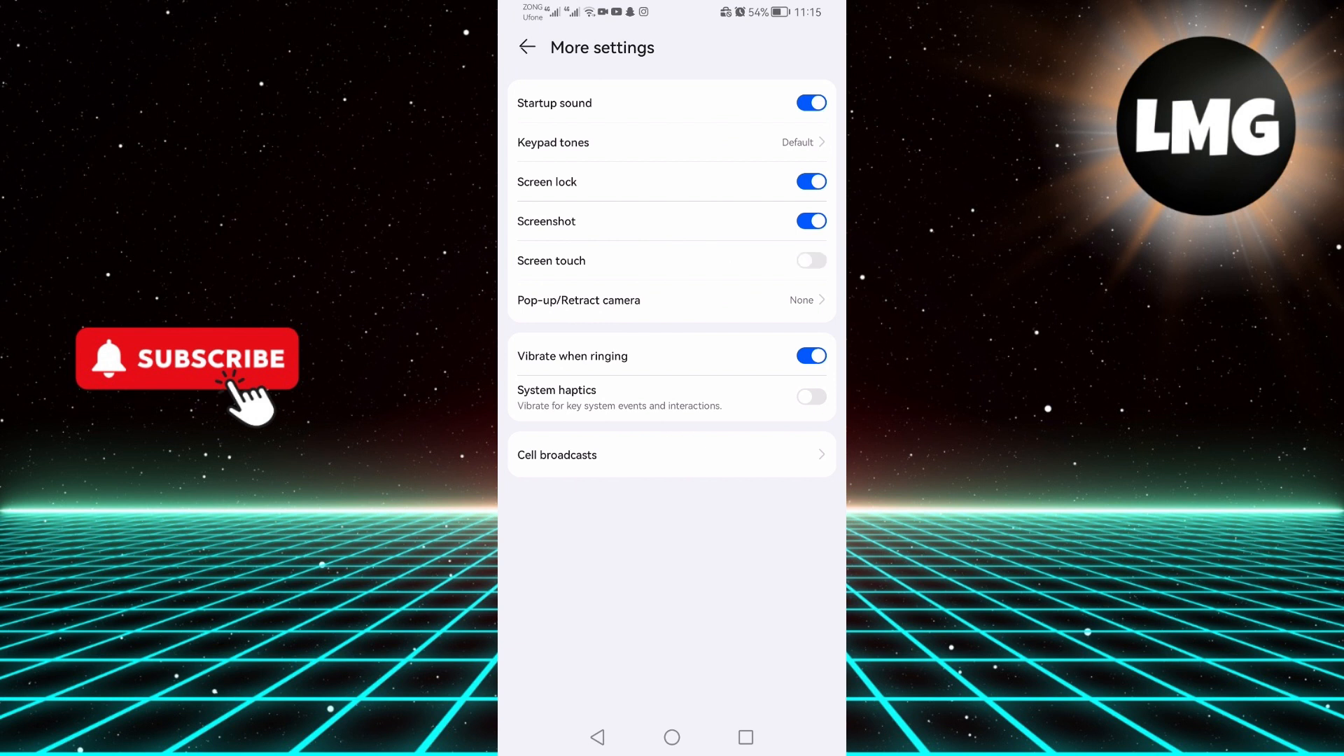